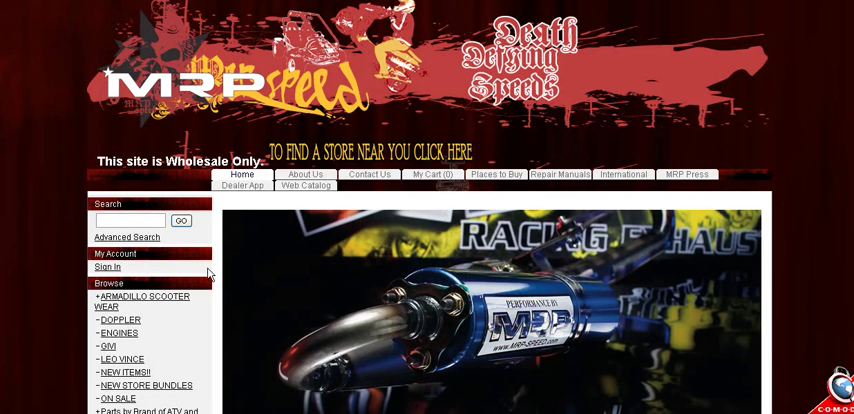
mouse_move(648, 305)
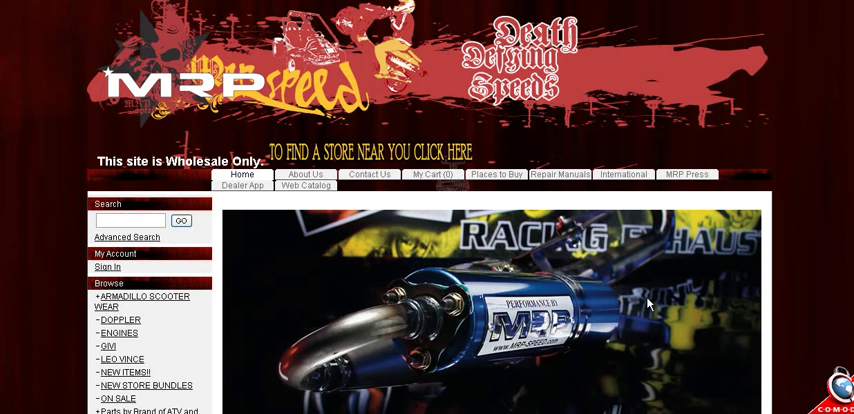
mouse_move(640, 282)
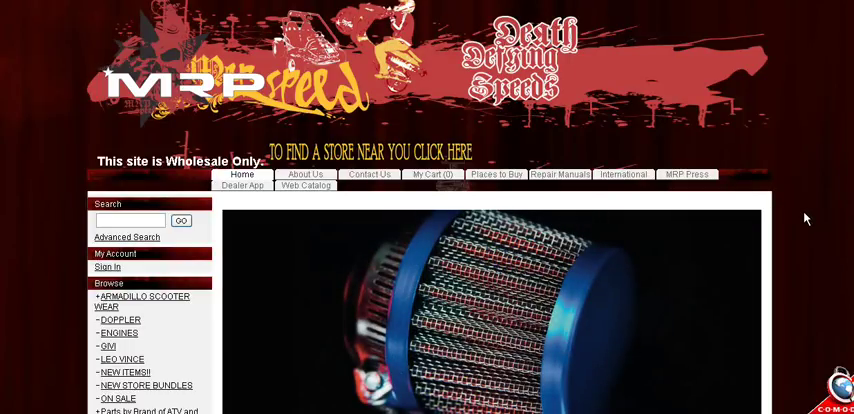
Open Repair Manuals, scroll the manuals list and follow the CPI manual link.
scroll(down, 3)
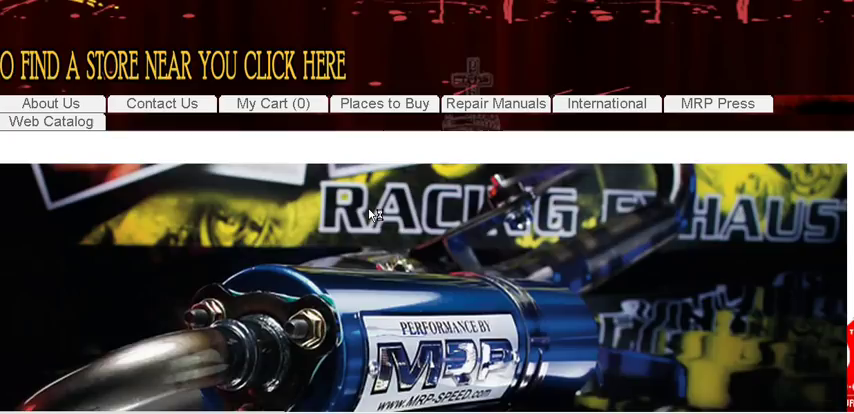
click(496, 103)
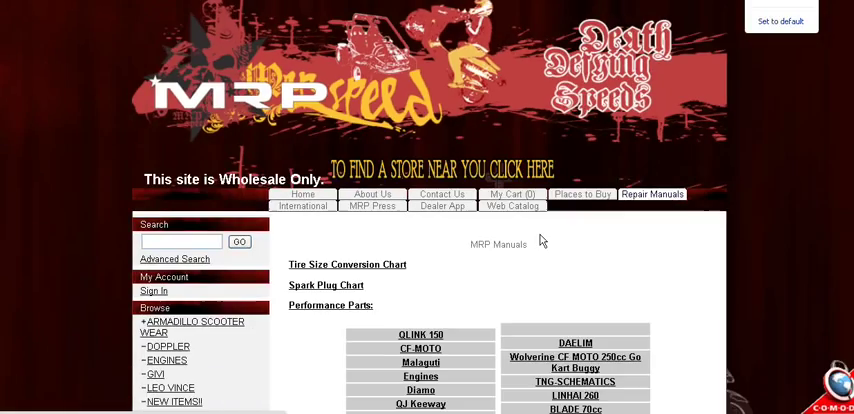
scroll(down, 3)
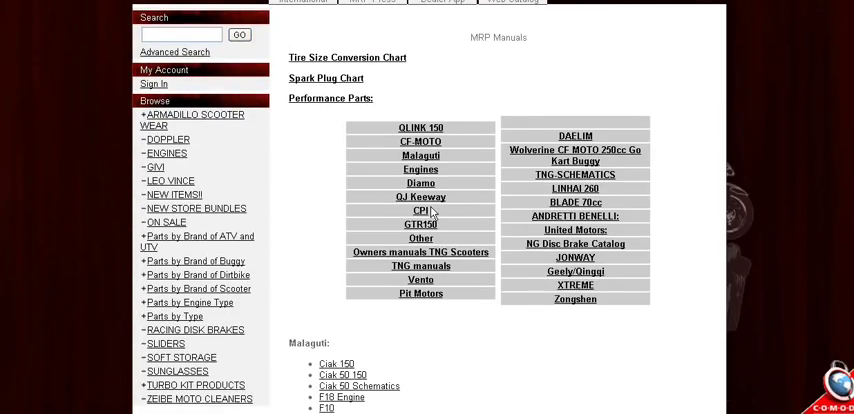
scroll(down, 3)
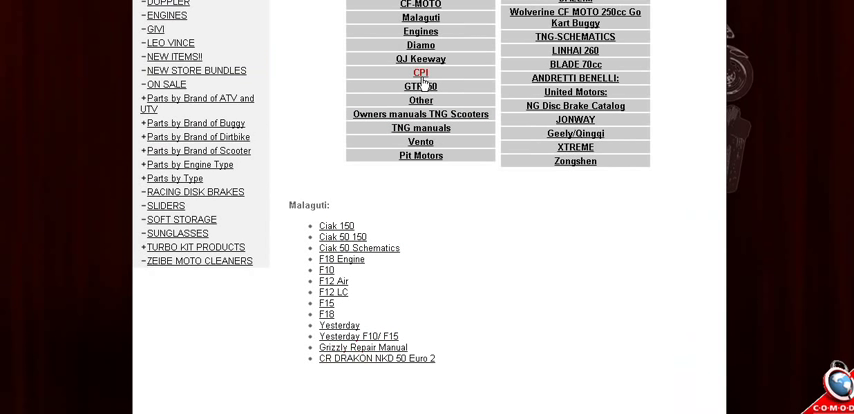
click(420, 72)
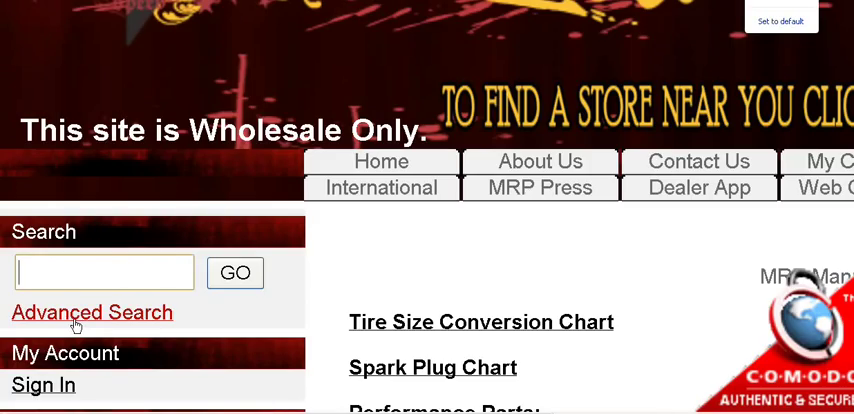
Enter part number 27101B01F00A as the exact phrase in Advanced Product Search.
click(92, 312)
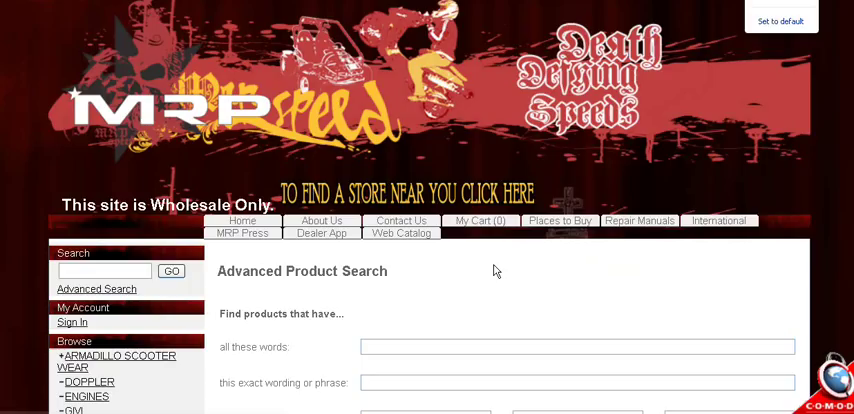
scroll(down, 3)
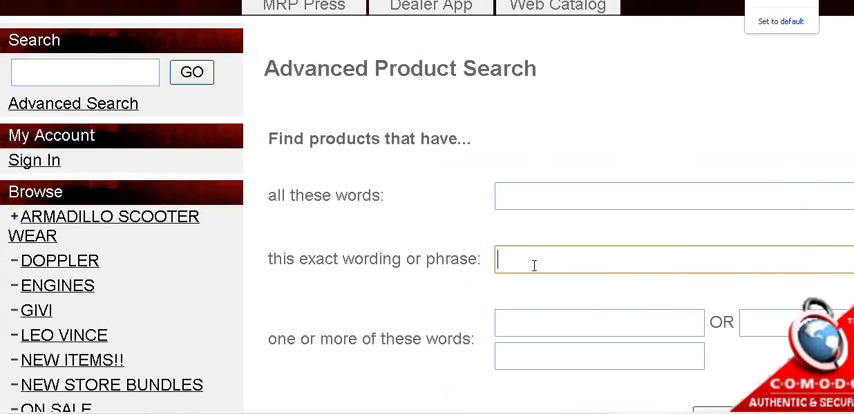
text(27101B01F00A)
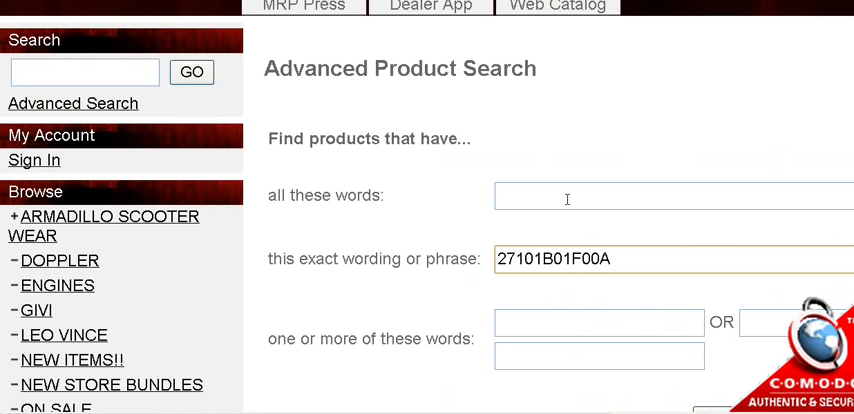
scroll(down, 3)
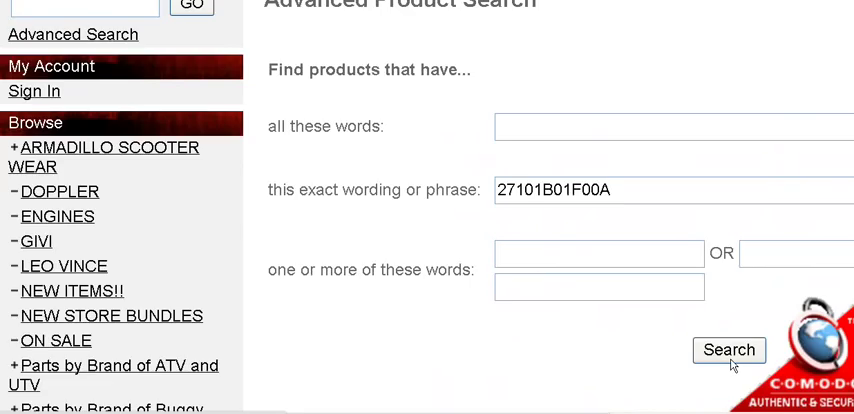
mouse_move(546, 223)
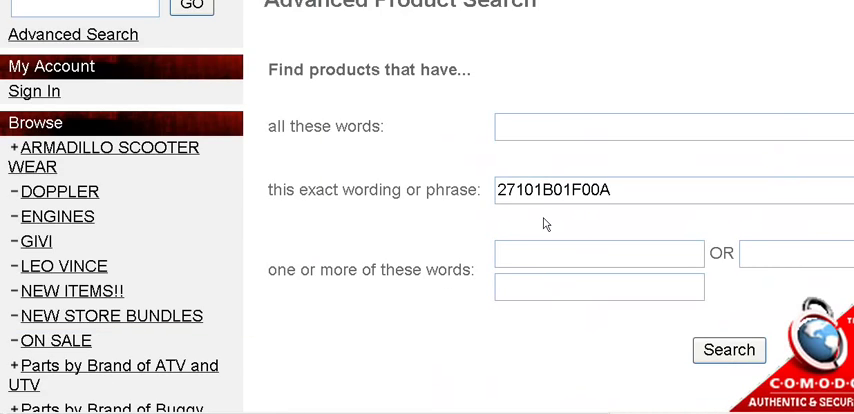
scroll(up, 3)
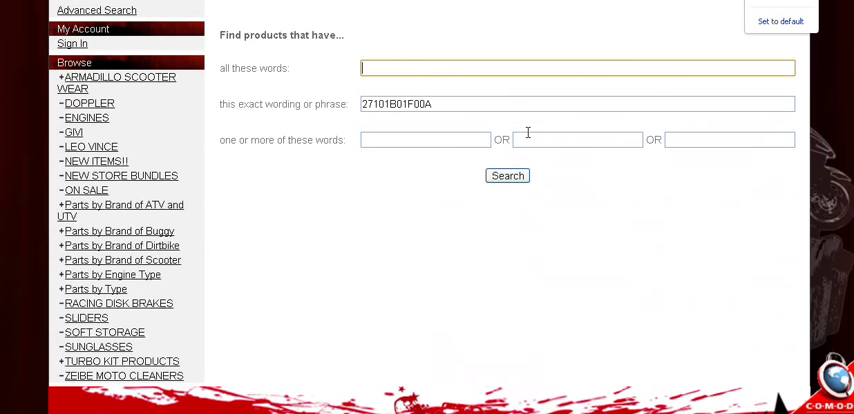
Run the search, open the cylinder kit result and highlight 27101B01F00A in its description.
click(507, 175)
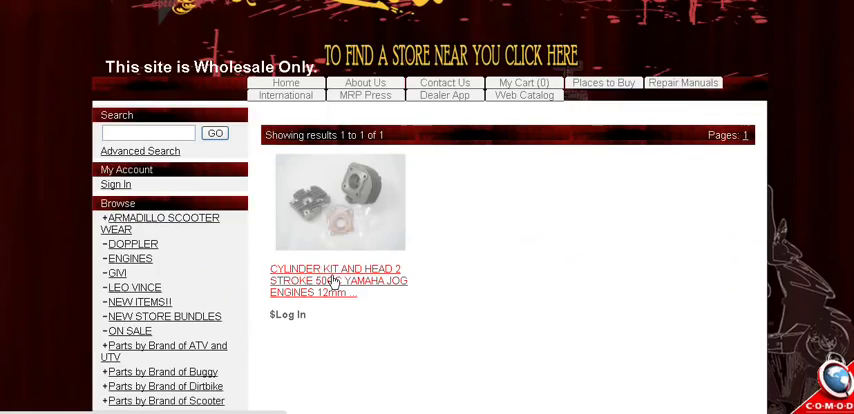
mouse_move(356, 222)
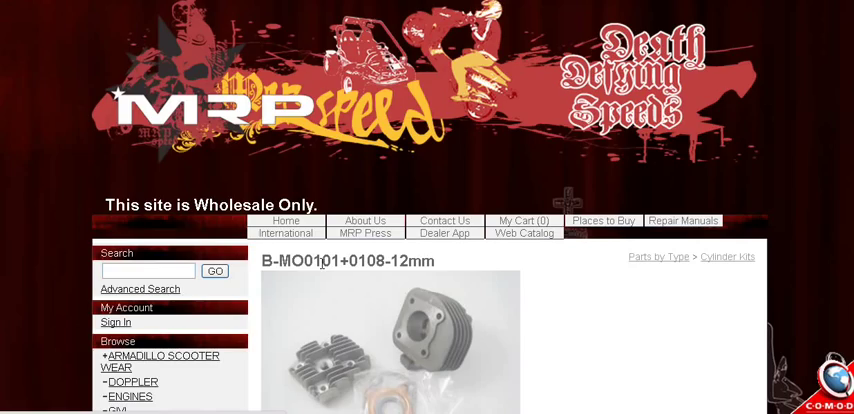
scroll(down, 3)
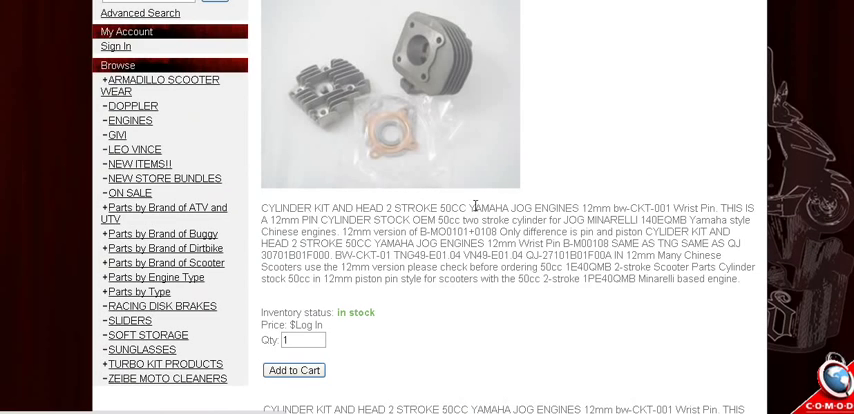
double_click(578, 255)
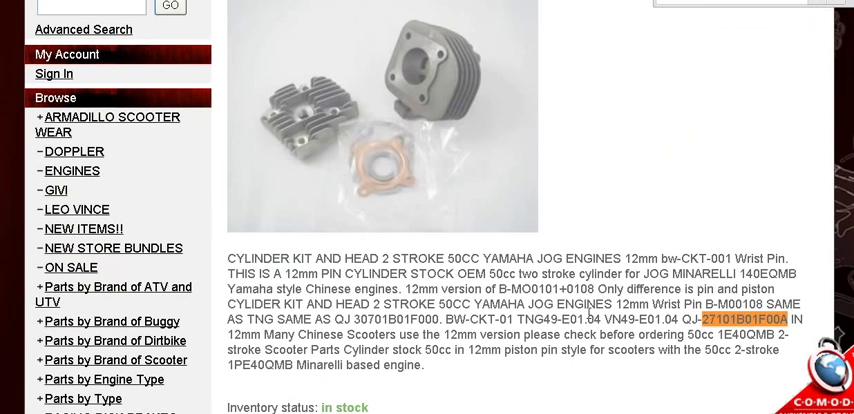
scroll(up, 3)
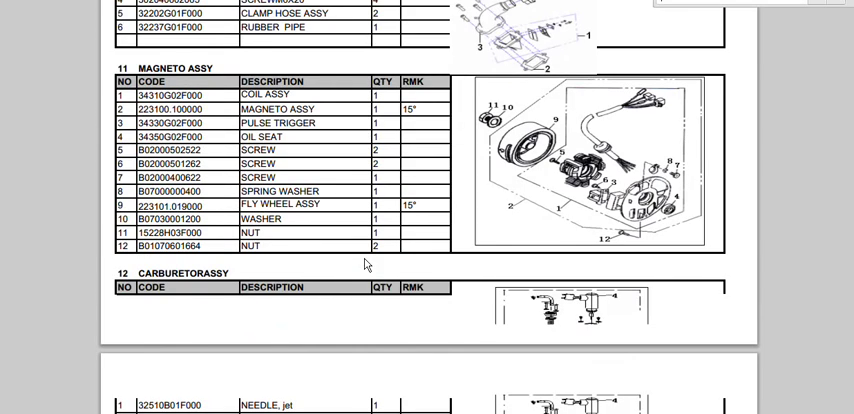
mouse_move(222, 122)
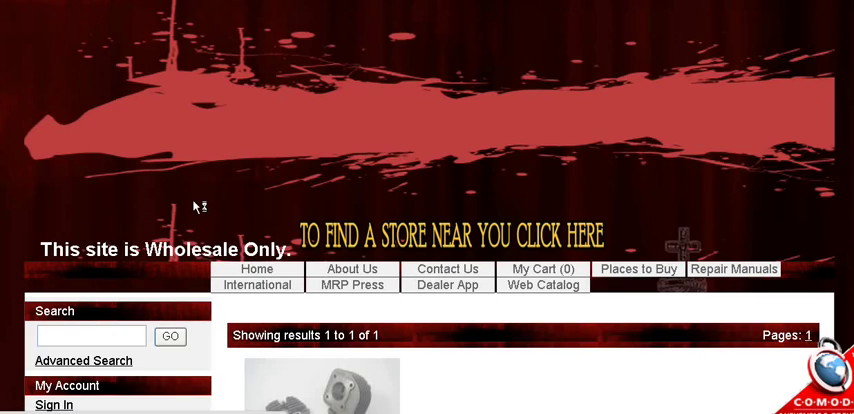
Search the exact phrase 34310G02F000 to find the QJ 50cc 2T stator assembly.
scroll(down, 3)
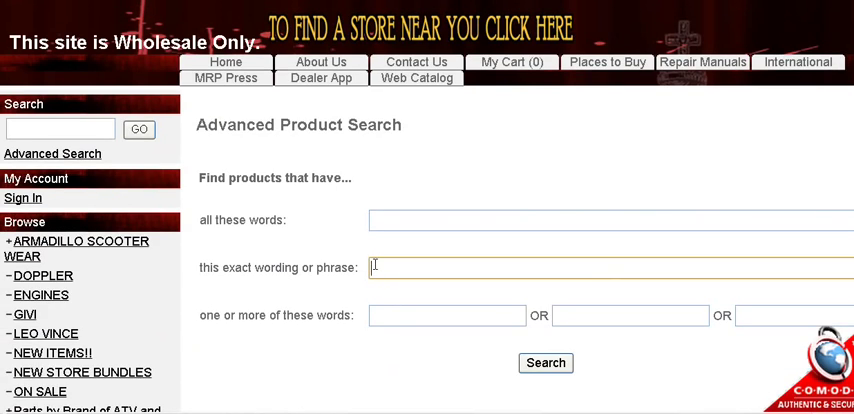
text(34310G02F000)
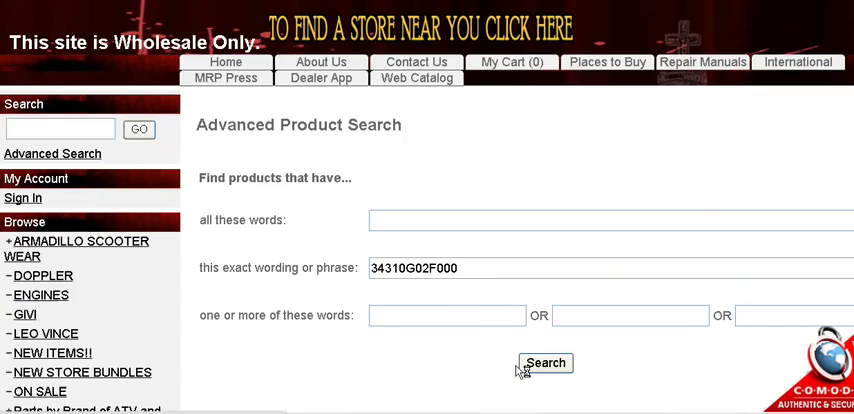
mouse_move(317, 205)
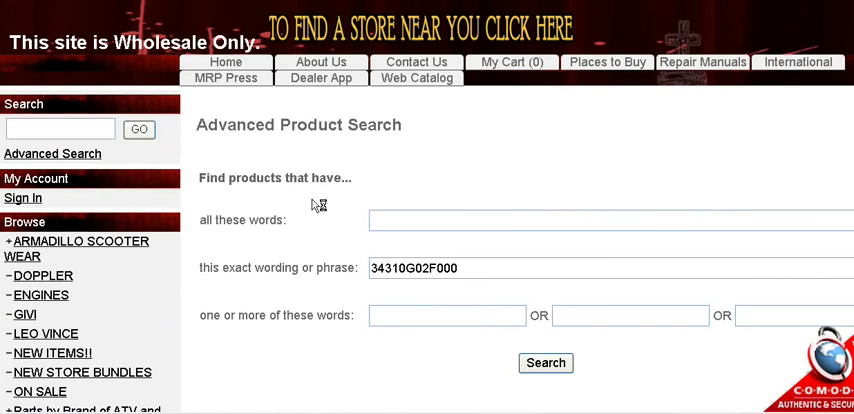
click(546, 362)
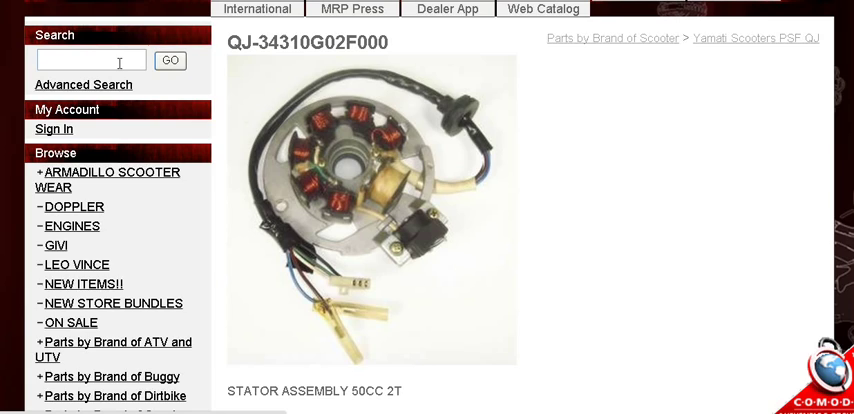
Search 34310G02F000 and review the QJ stator's in-stock status and description.
text(34310G02F000)
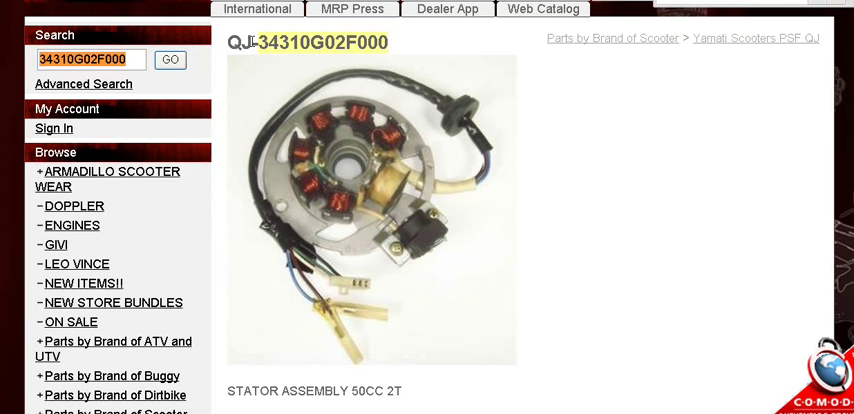
scroll(down, 3)
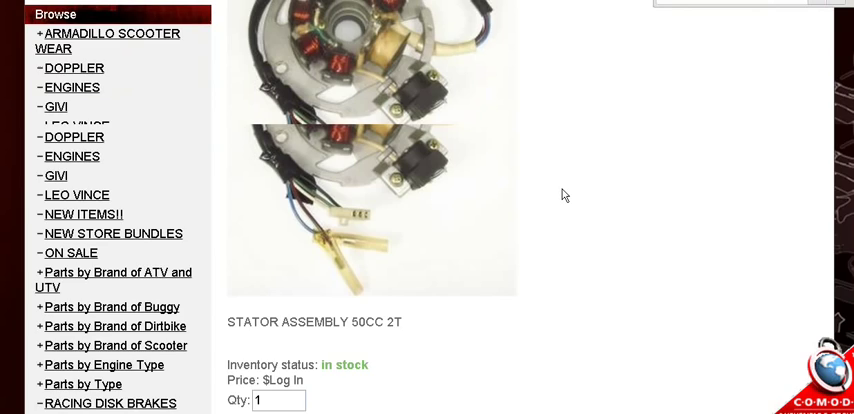
scroll(up, 3)
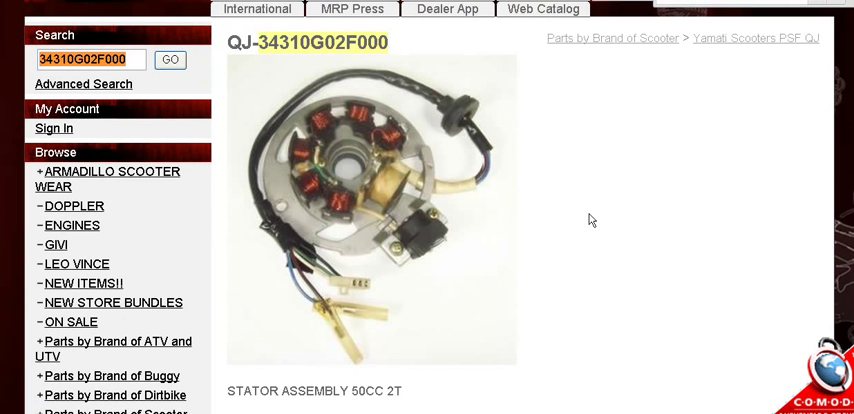
scroll(down, 3)
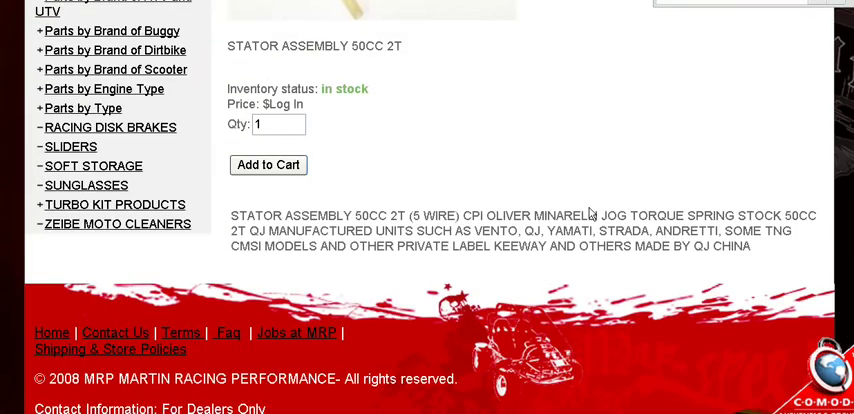
mouse_move(480, 227)
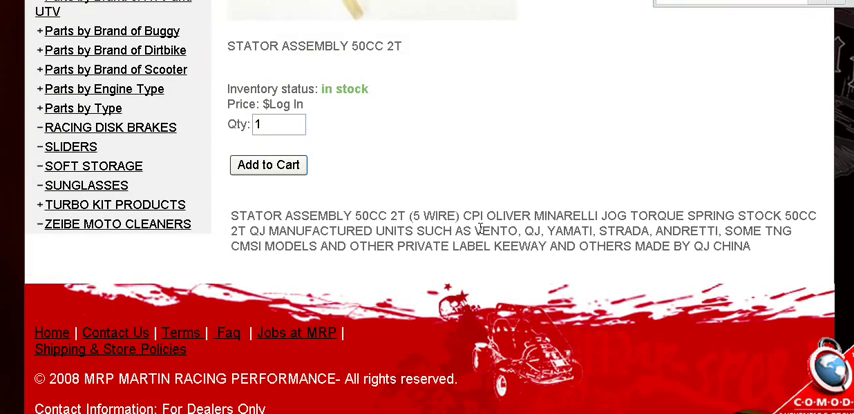
drag(475, 231, 570, 246)
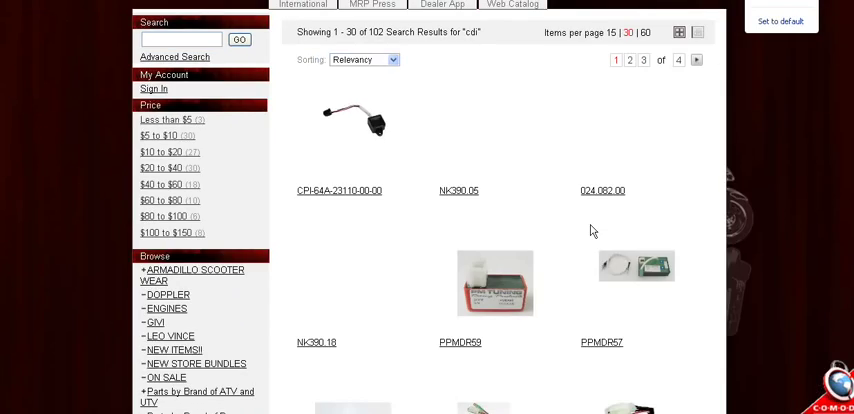
Open the NK390.05 Naraku GY6 race CDI listing from the cdi results.
scroll(down, 3)
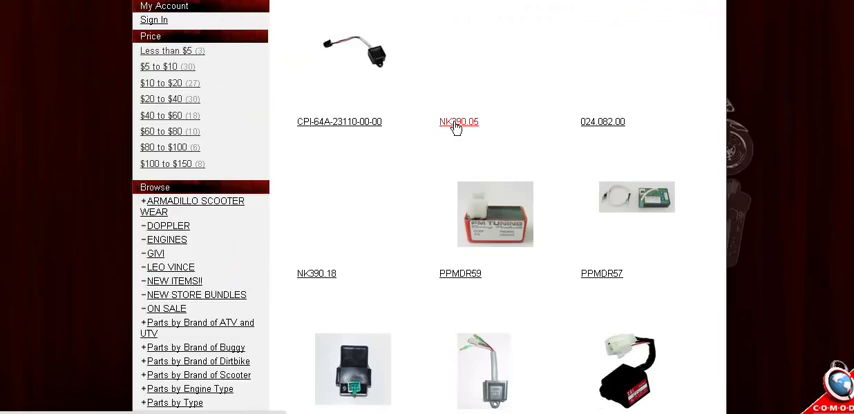
click(458, 122)
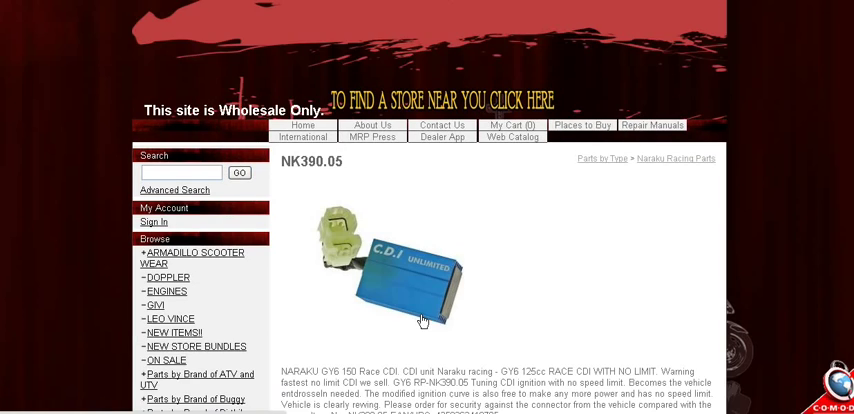
scroll(down, 3)
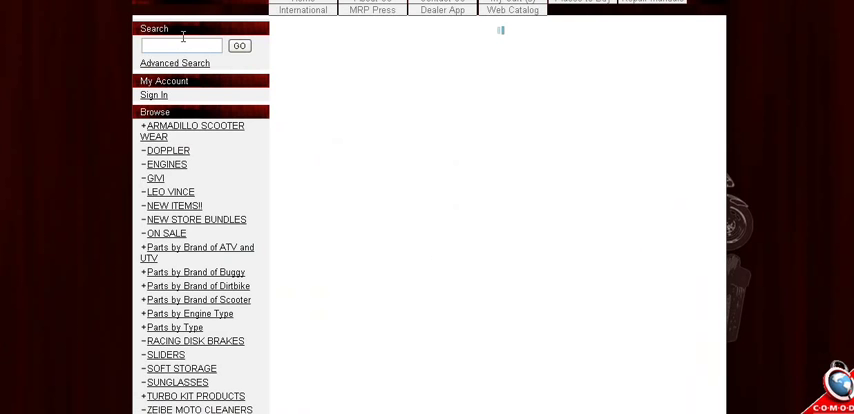
mouse_move(263, 69)
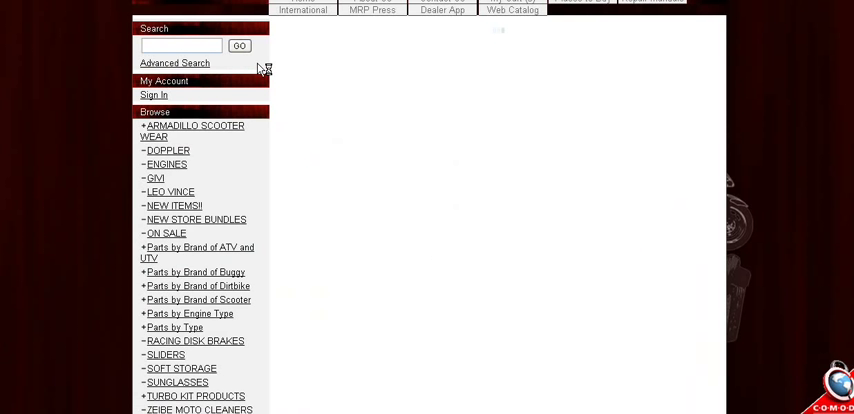
Search the catalog for CDI and scroll through the resulting CDI units.
text(CDI)
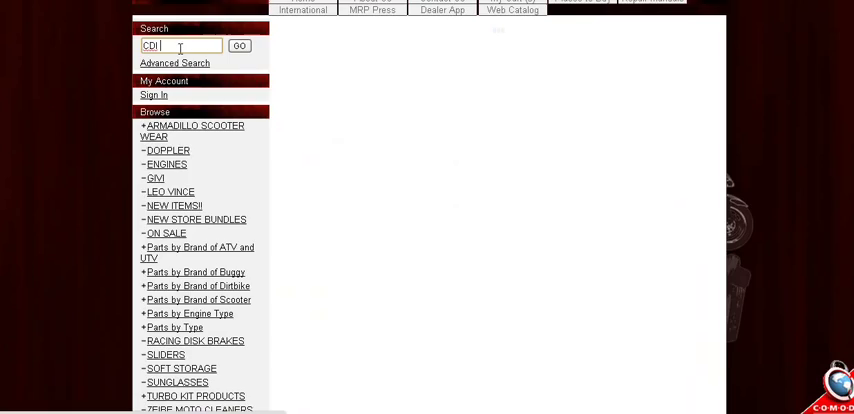
scroll(down, 3)
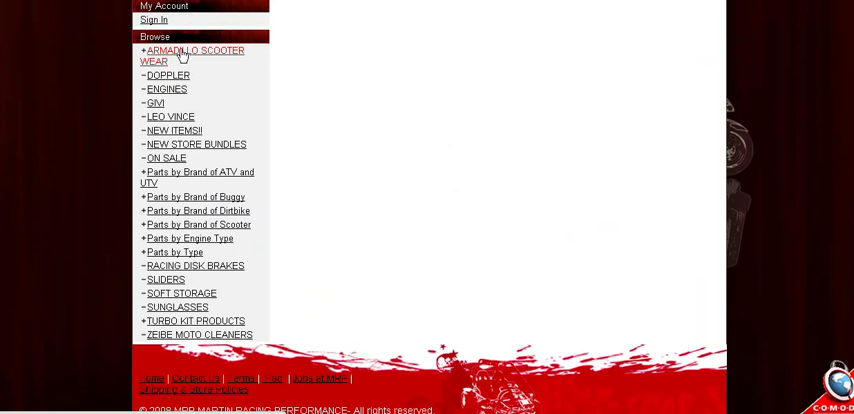
scroll(up, 3)
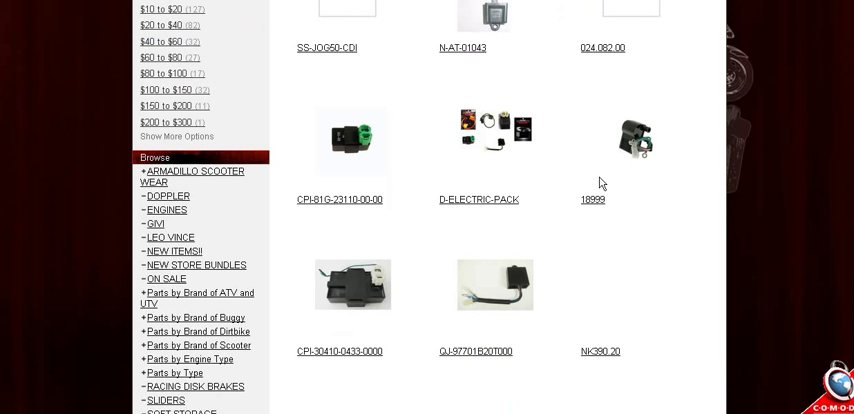
scroll(down, 3)
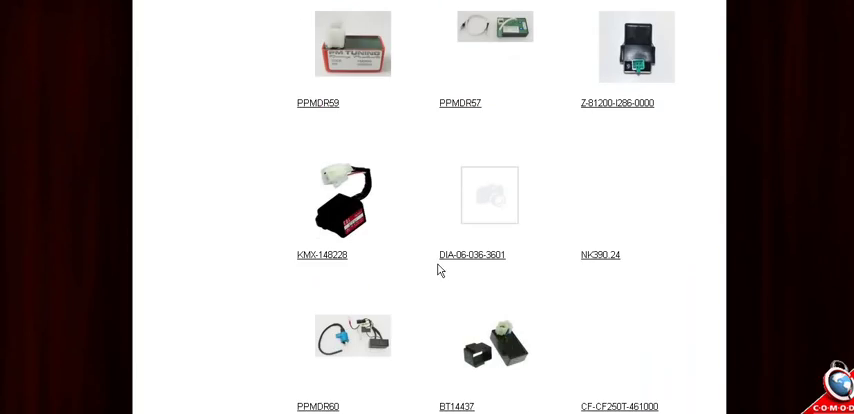
scroll(up, 3)
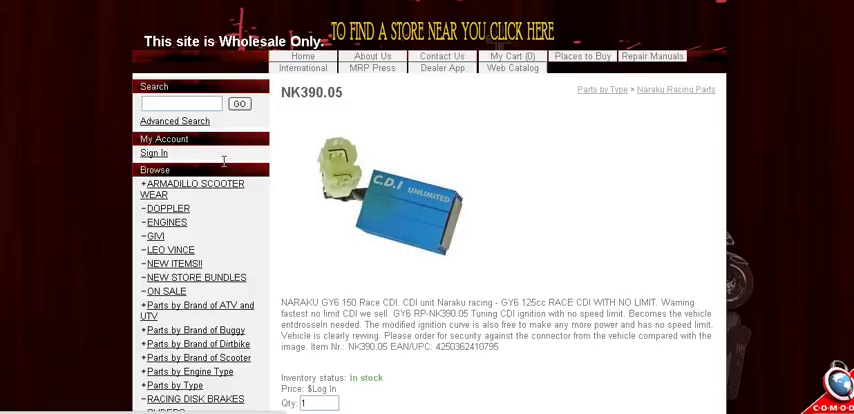
scroll(down, 3)
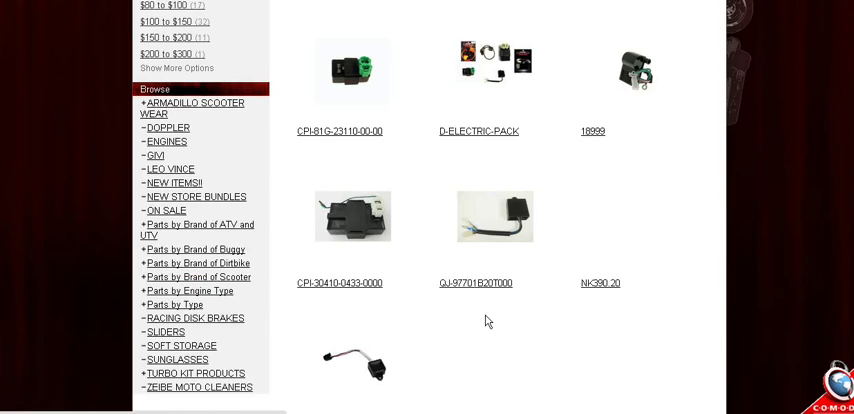
scroll(down, 3)
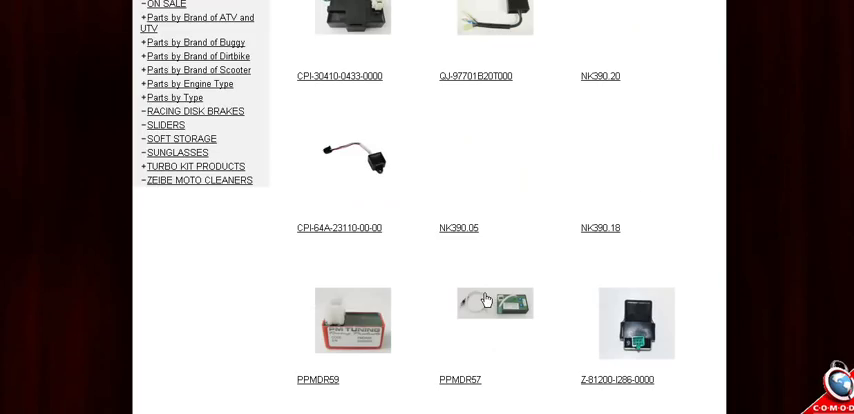
scroll(up, 3)
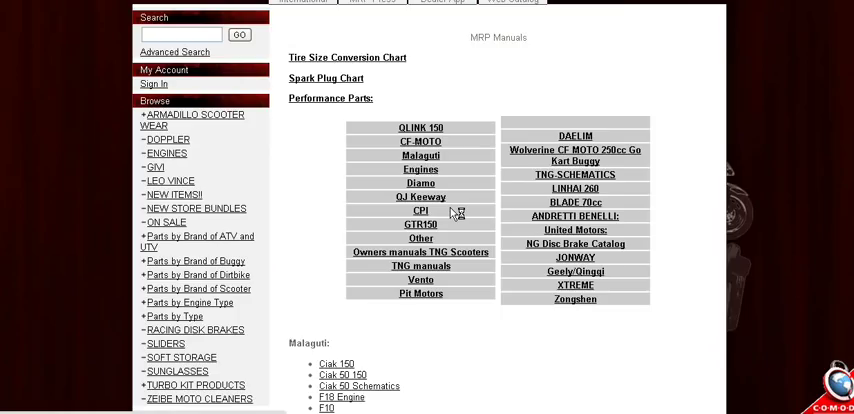
Scroll the manuals page down through the United Motors, JONWAY and Geely manual lists.
scroll(down, 3)
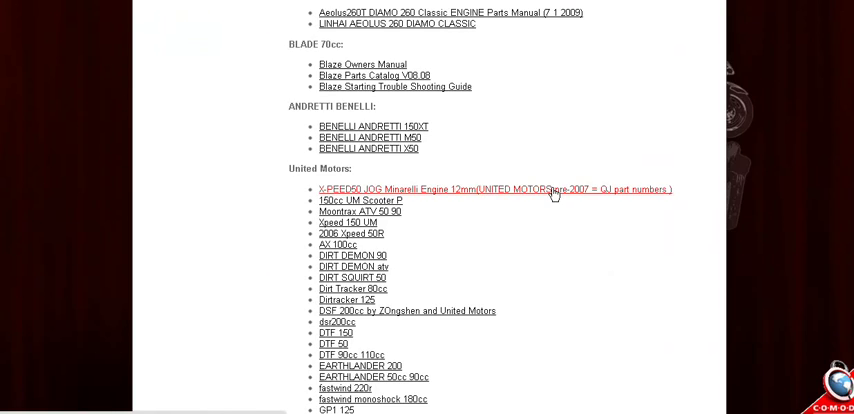
scroll(down, 3)
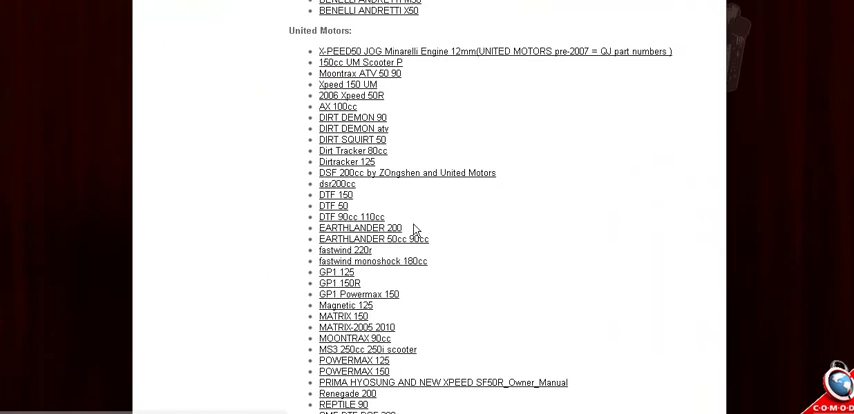
scroll(down, 3)
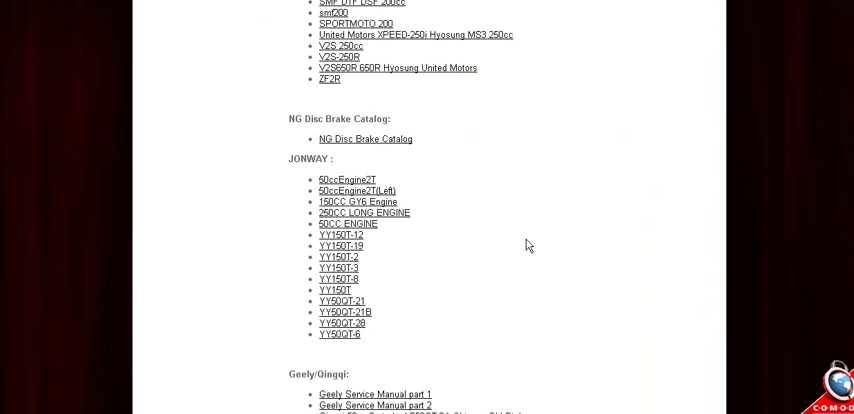